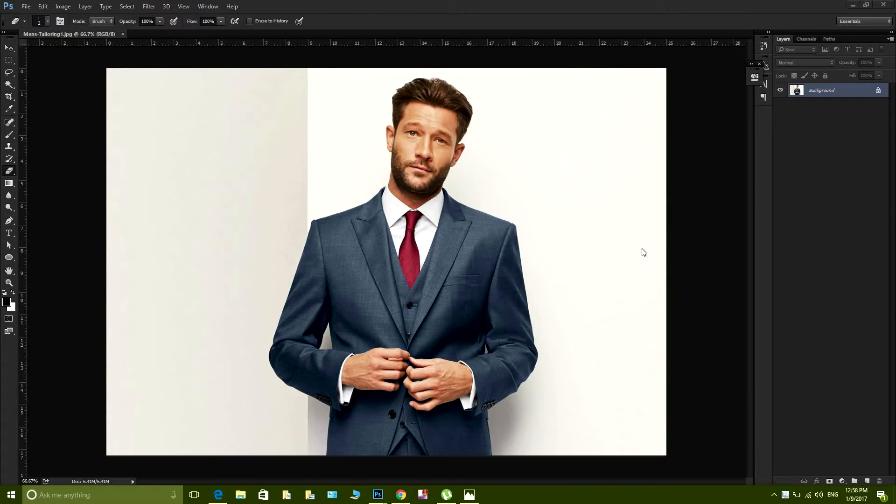
mouse_move(104, 75)
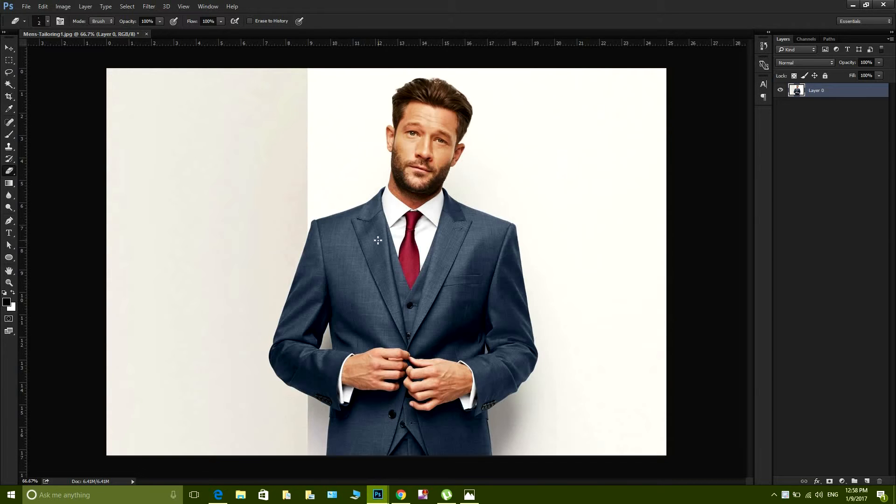
mouse_move(426, 222)
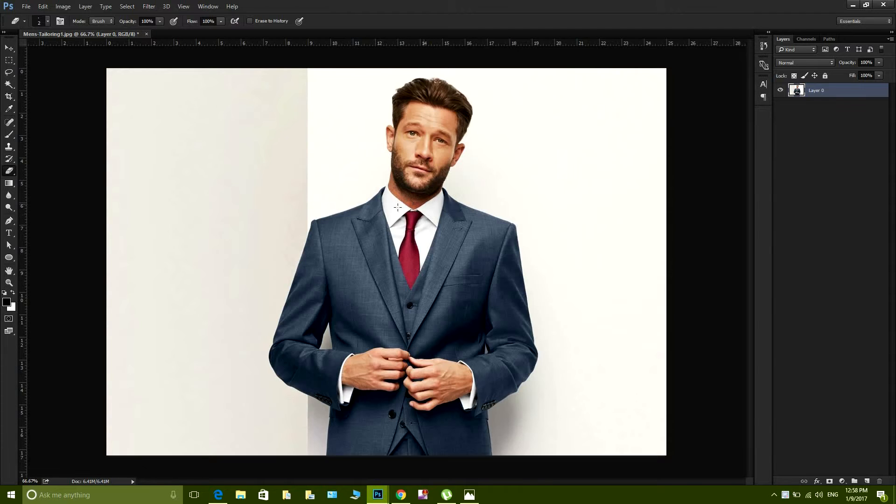
mouse_move(504, 253)
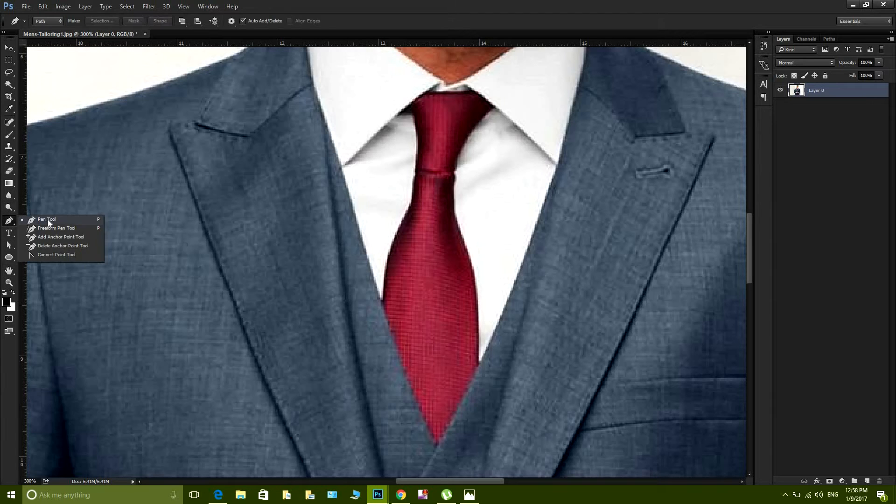
mouse_move(45, 220)
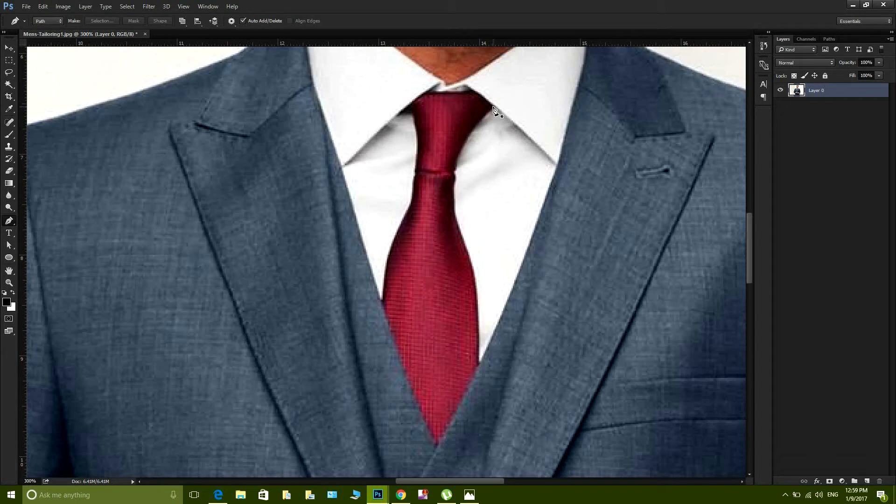
mouse_move(497, 111)
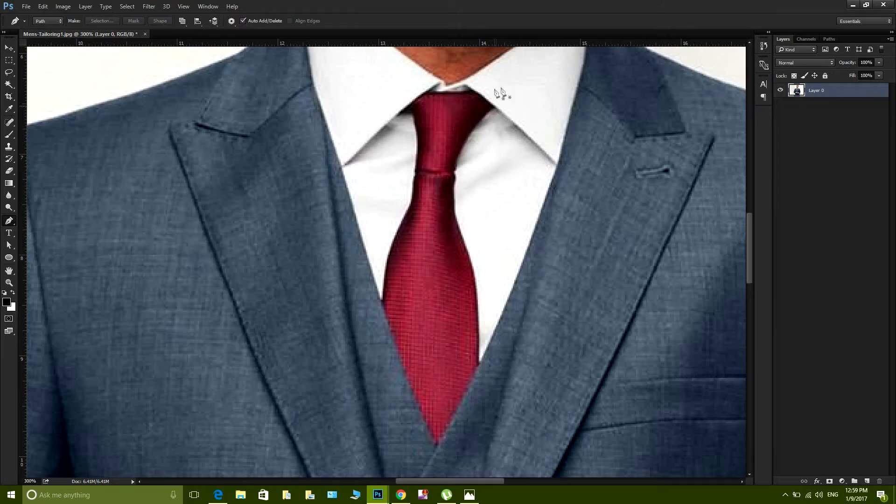
mouse_move(496, 109)
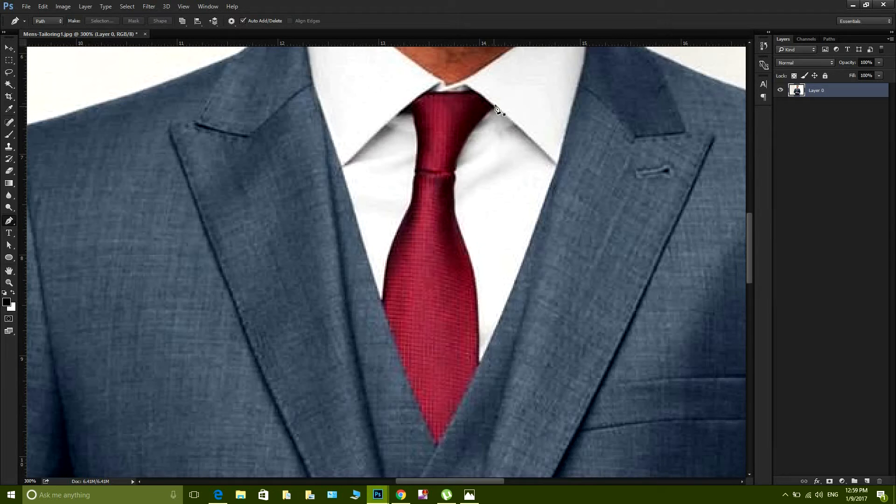
mouse_move(498, 114)
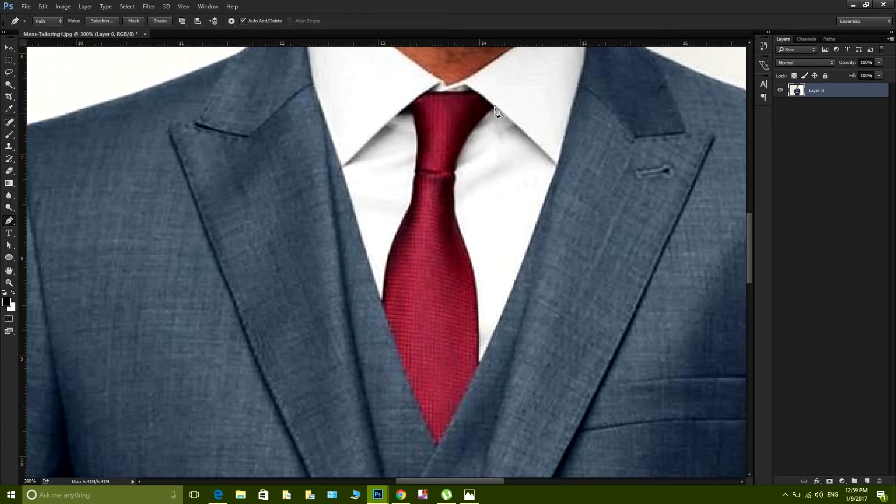
mouse_move(492, 102)
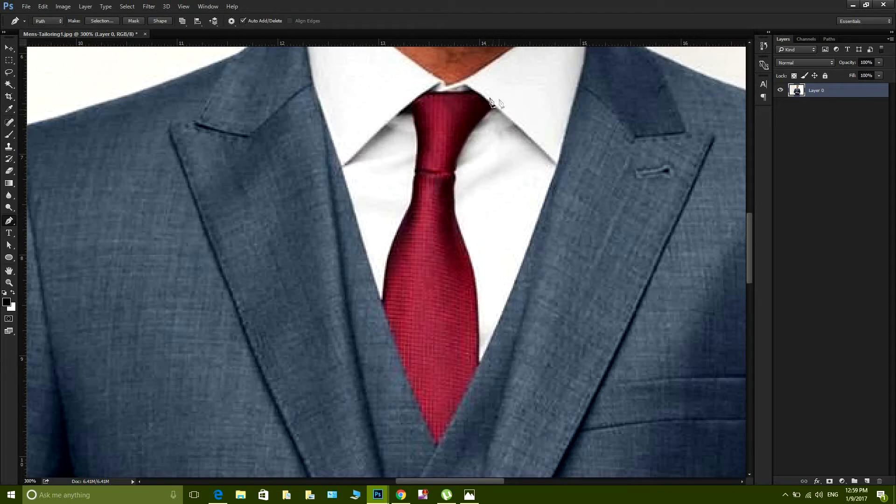
mouse_move(469, 245)
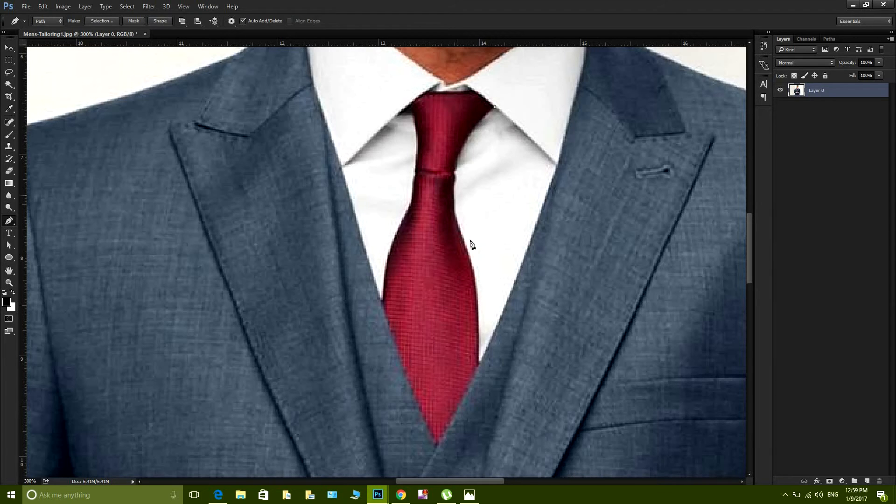
mouse_move(460, 165)
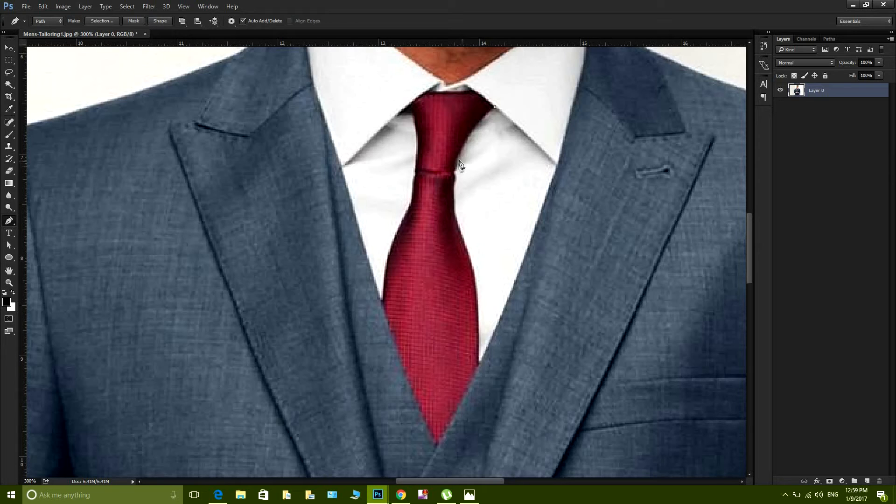
mouse_move(533, 111)
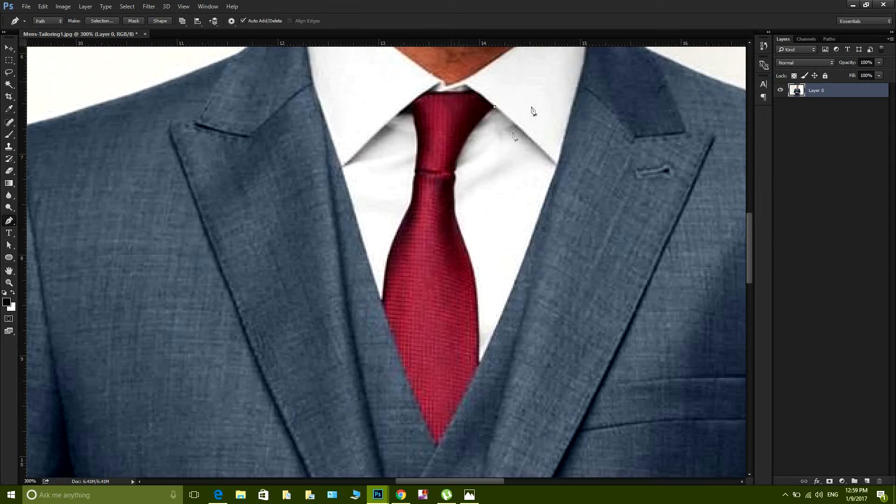
mouse_move(453, 190)
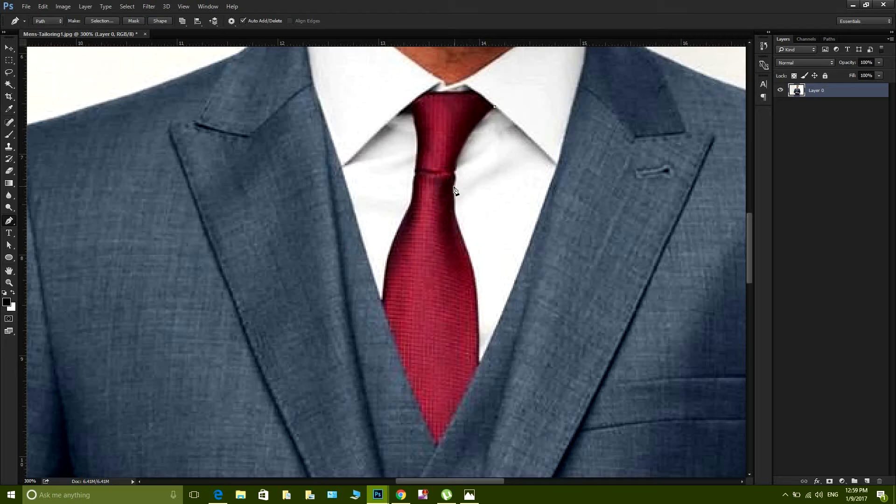
mouse_move(457, 174)
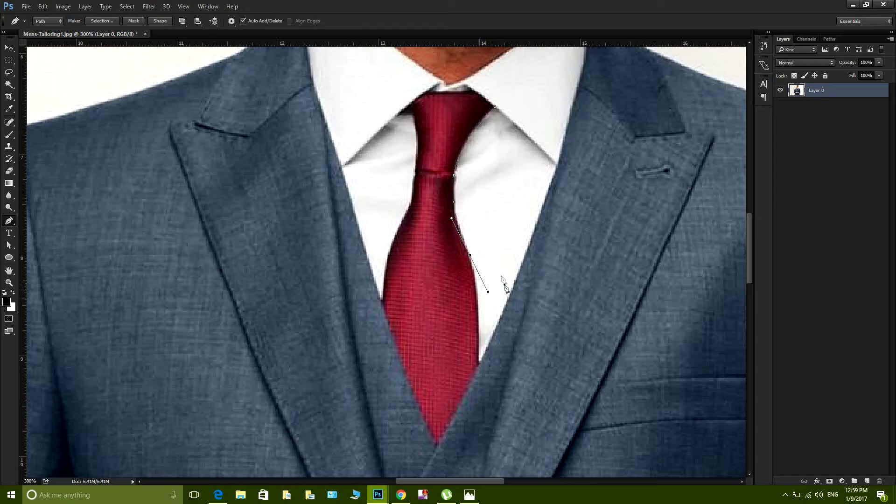
mouse_move(480, 333)
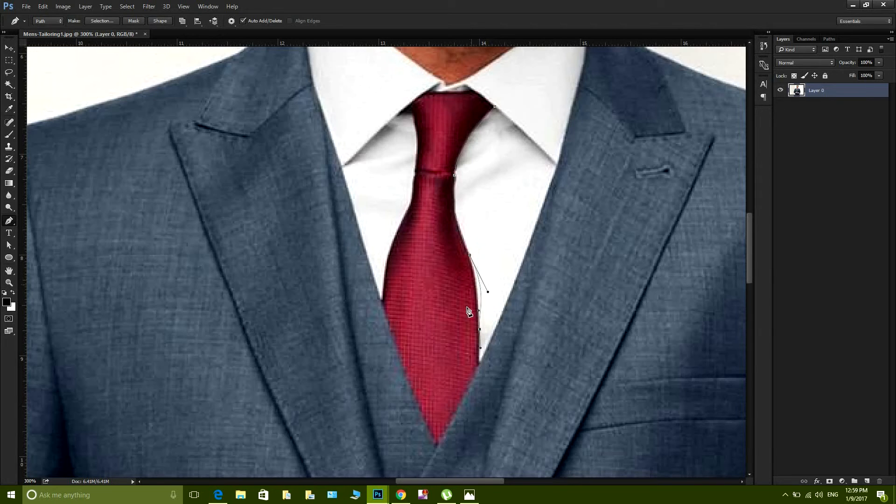
mouse_move(495, 262)
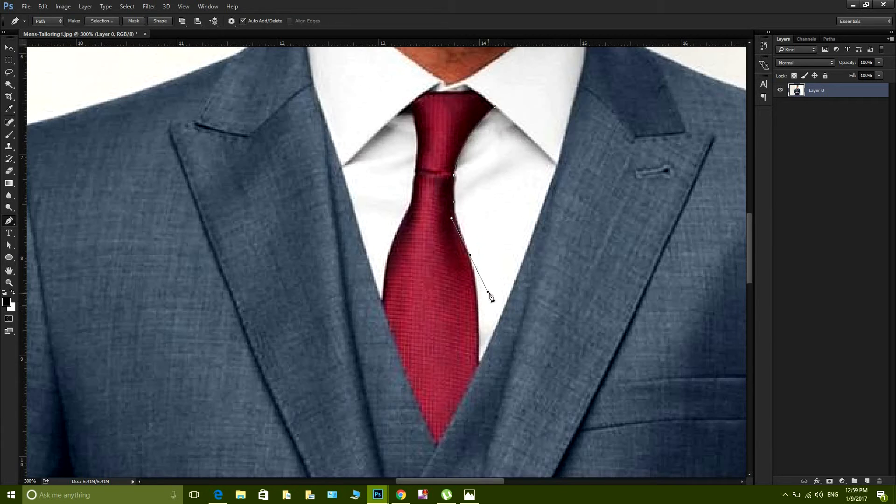
mouse_move(484, 295)
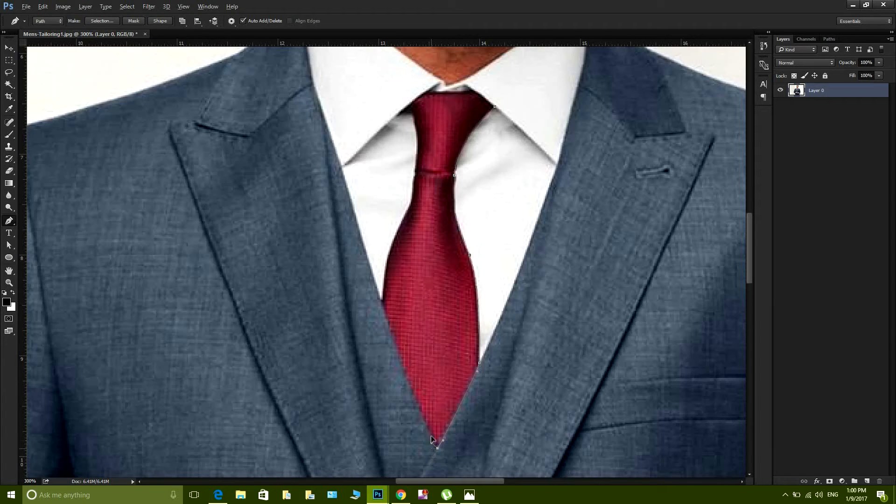
mouse_move(383, 314)
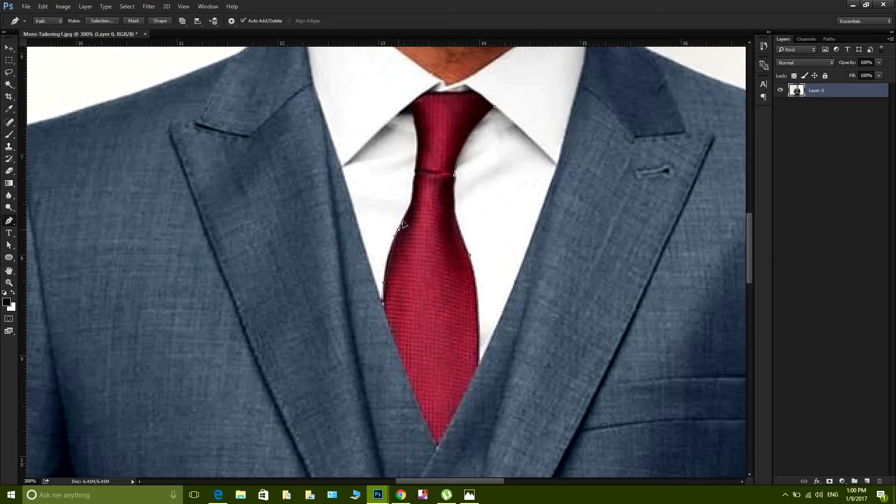
- Extend the tie path up the left edge and around the knot with a curved anchor
drag(383, 255, 414, 209)
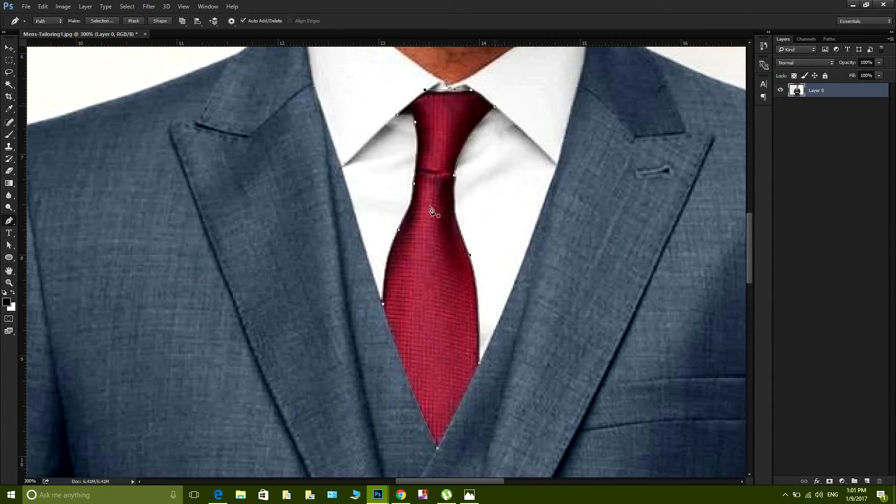
mouse_move(528, 234)
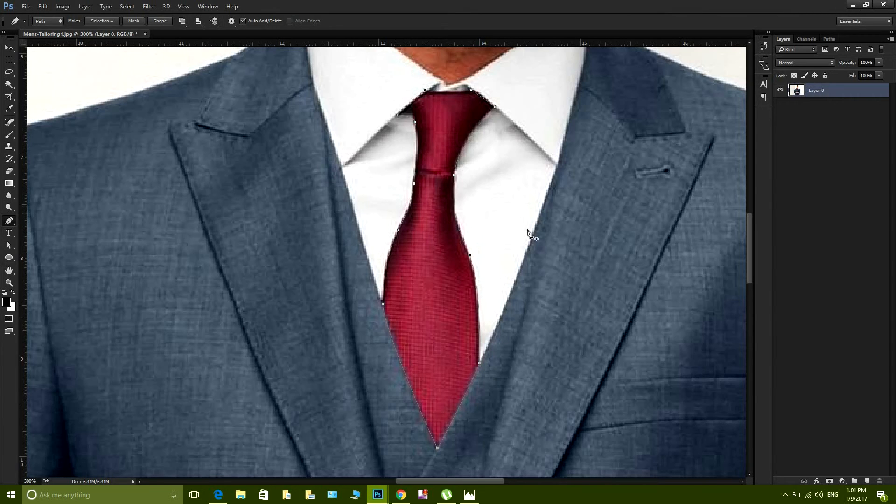
mouse_move(409, 309)
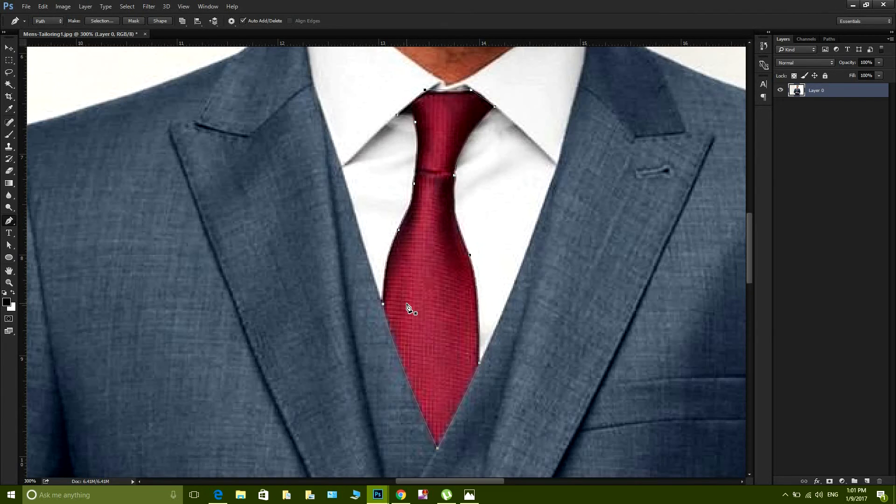
- Make a selection from the tie path with a 1-pixel feather radius
right_click(408, 308)
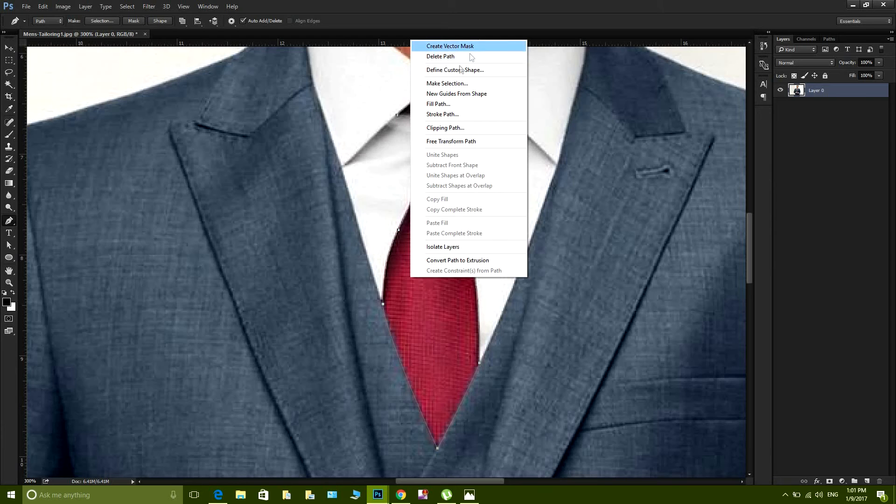
click(448, 83)
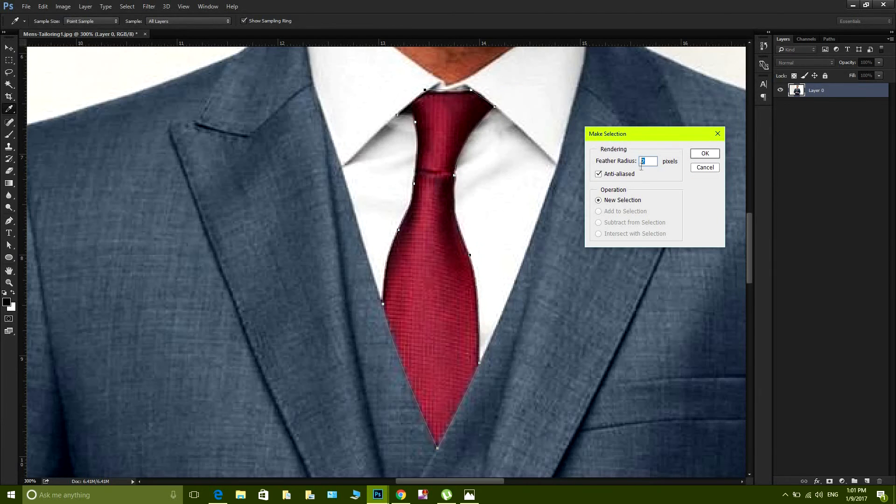
text(1)
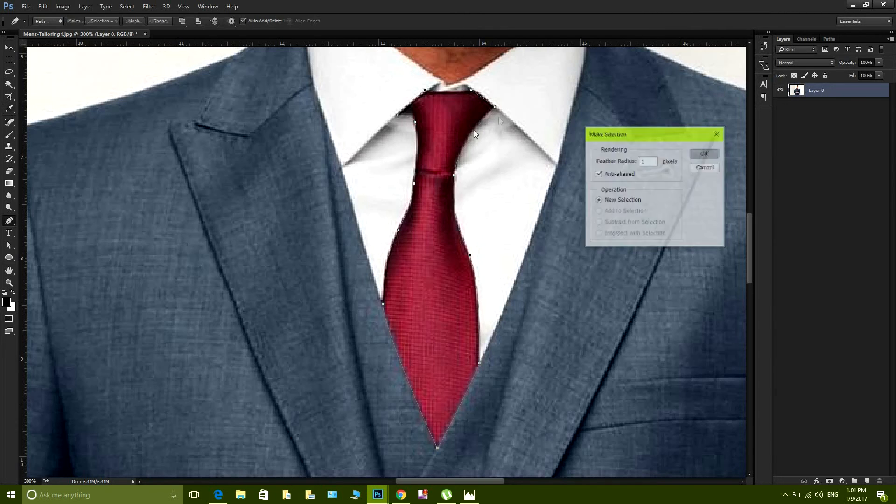
click(703, 153)
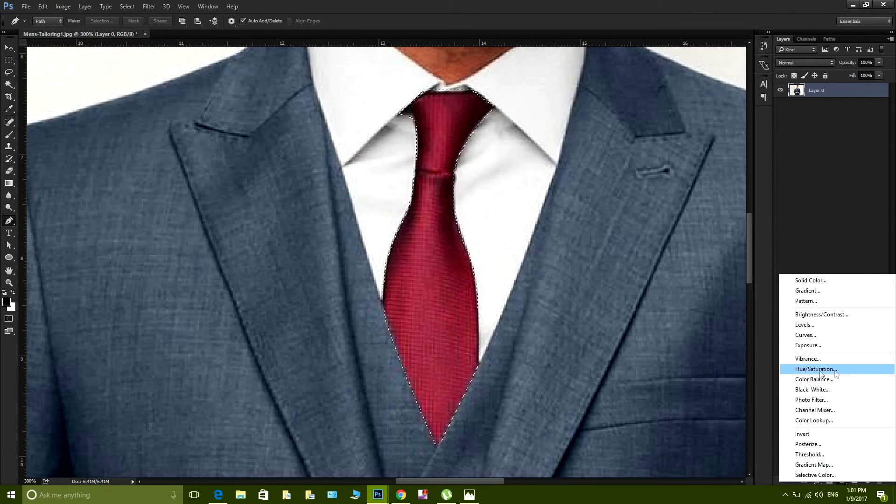
- Add a Hue/Saturation layer and drag Hue through pink, purple and orange to green
click(816, 369)
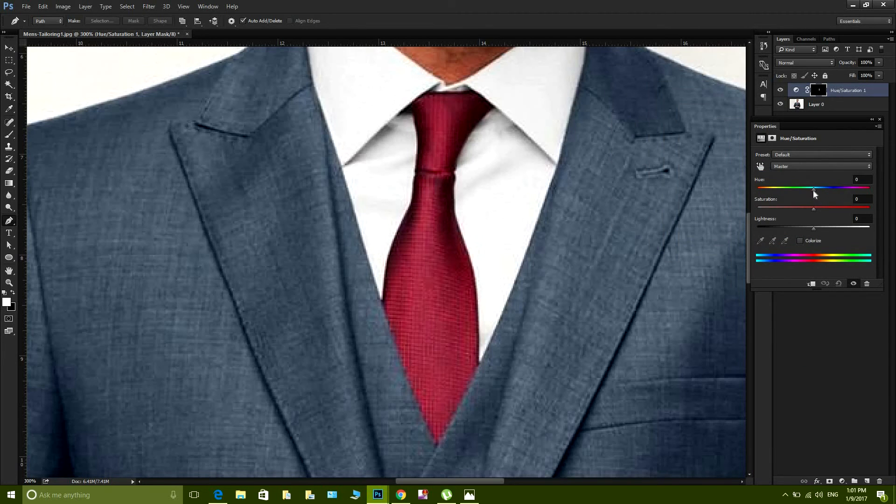
drag(813, 188, 779, 188)
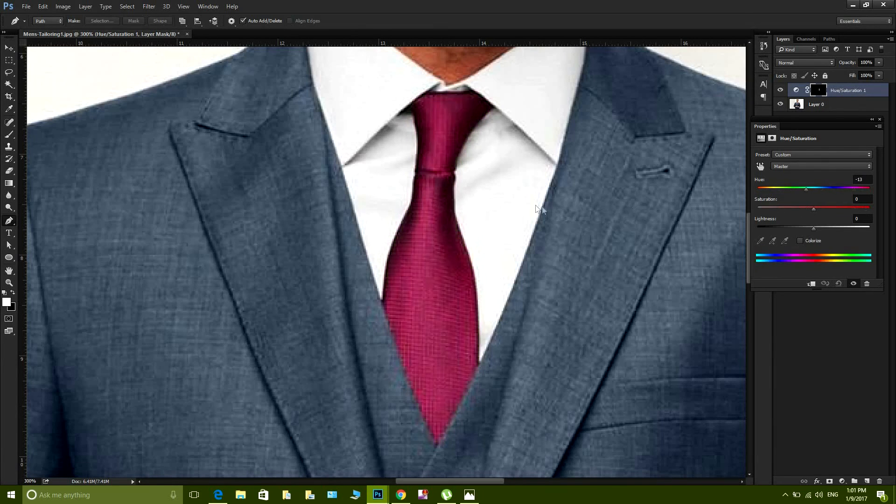
drag(805, 188, 786, 188)
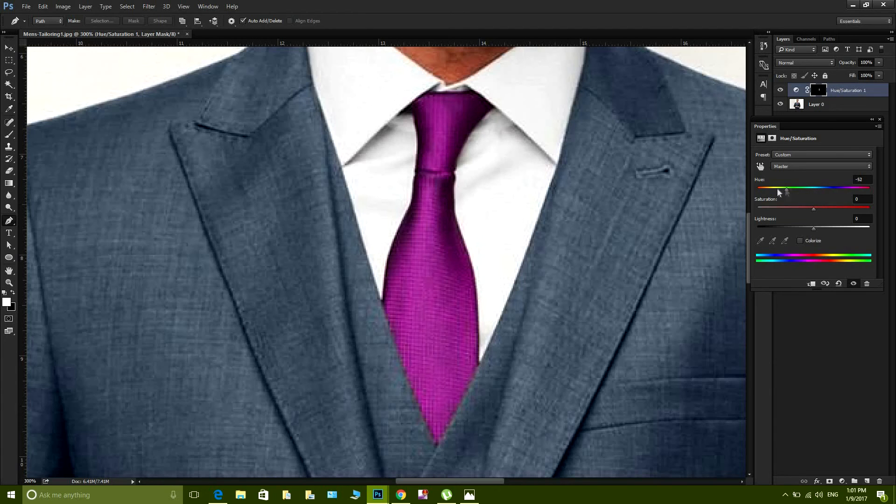
drag(785, 188, 846, 189)
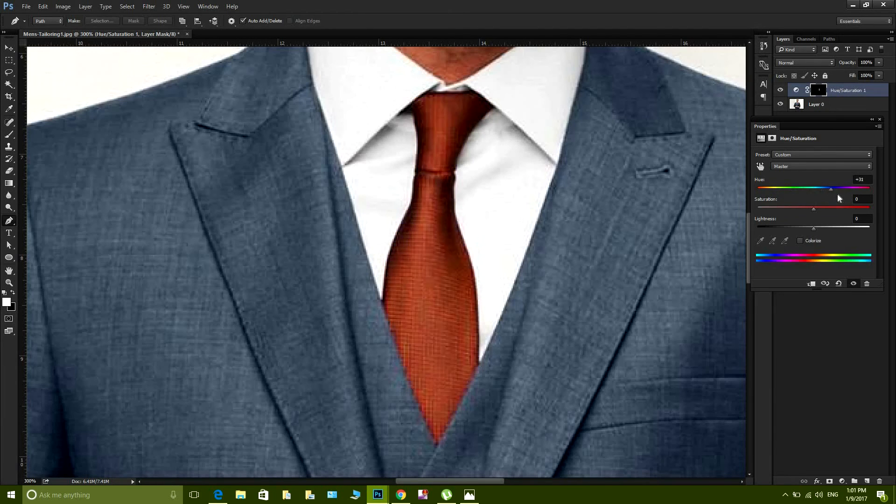
drag(830, 188, 848, 188)
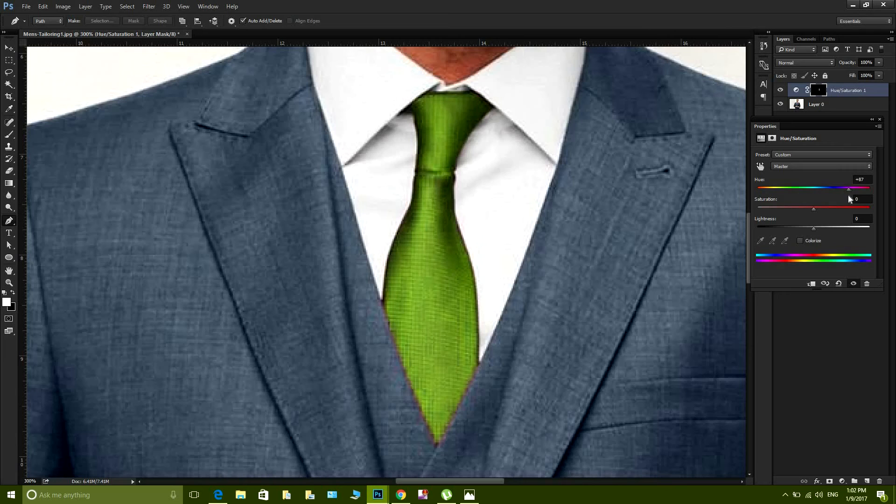
drag(849, 188, 858, 189)
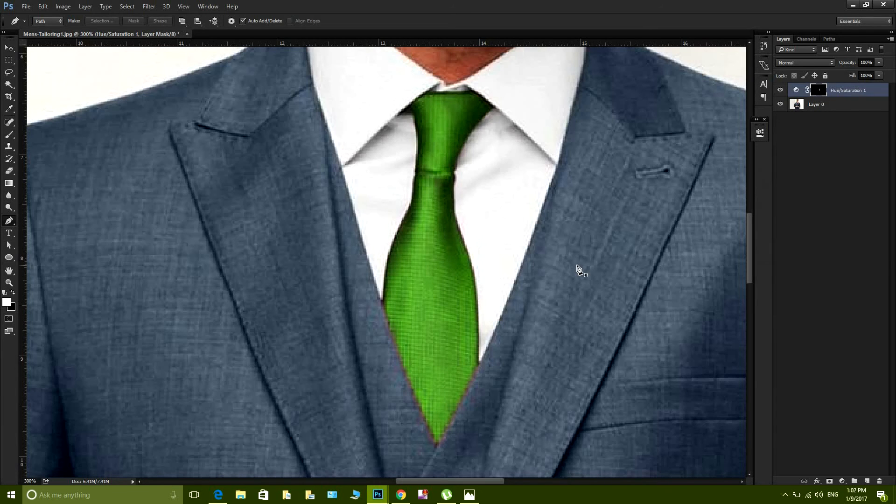
mouse_move(434, 389)
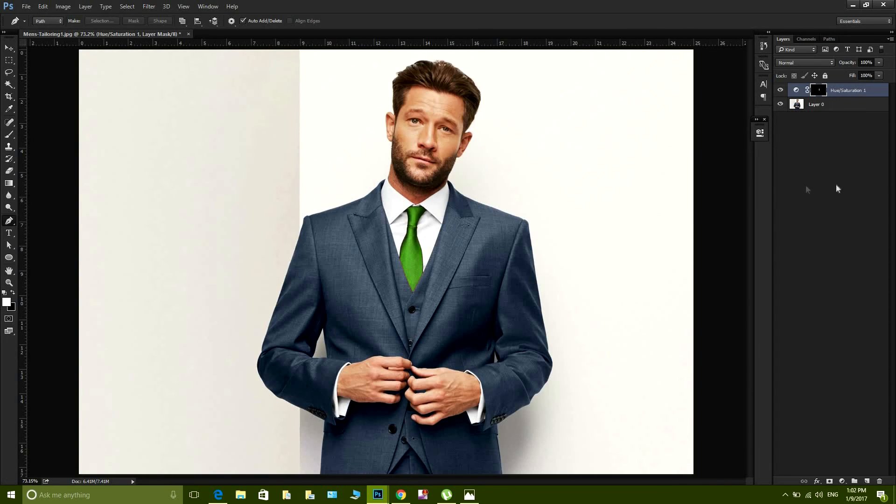
click(807, 90)
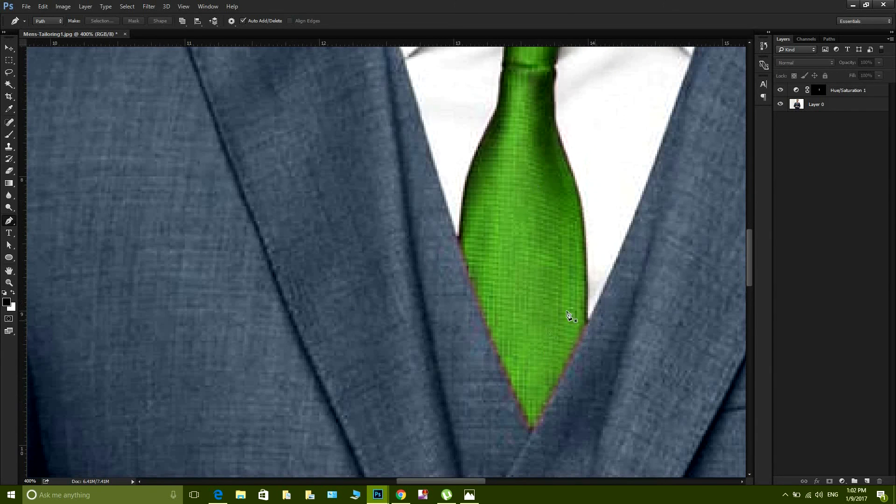
mouse_move(523, 357)
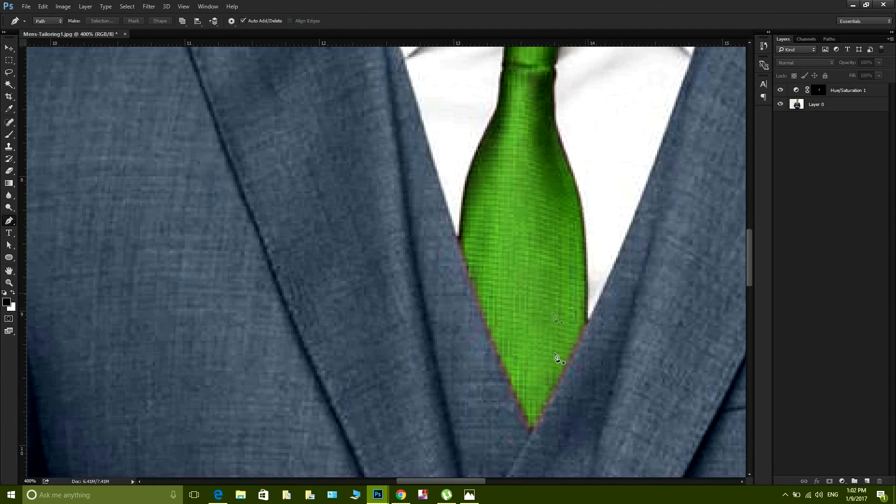
mouse_move(531, 334)
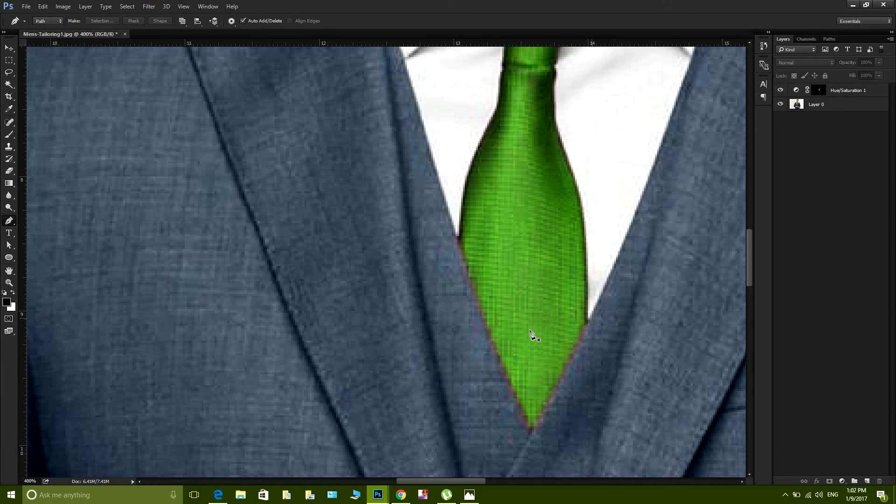
mouse_move(547, 257)
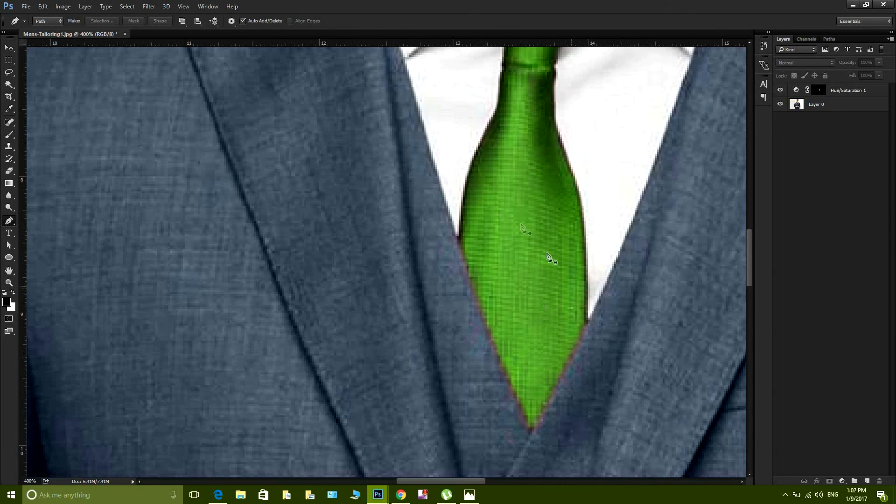